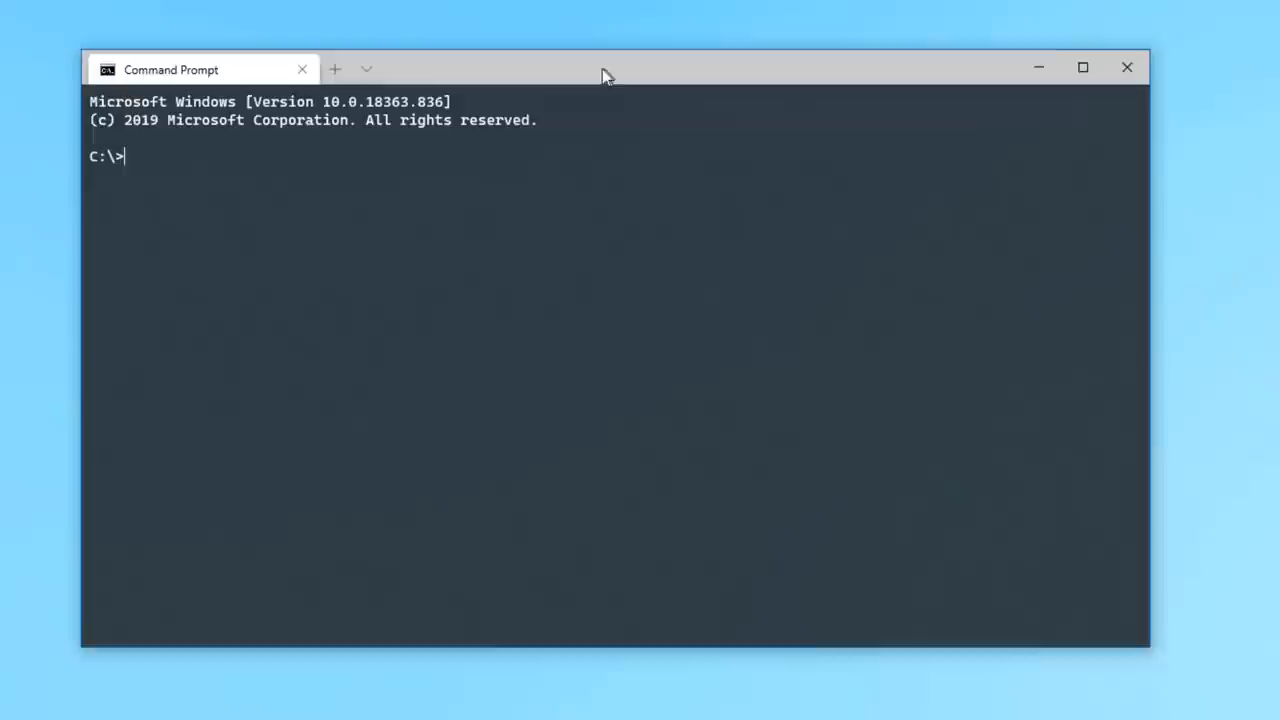
# Step: Add a second Command Prompt tab and an Ubuntu shell tab from the profile list
pyautogui.click(334, 68)
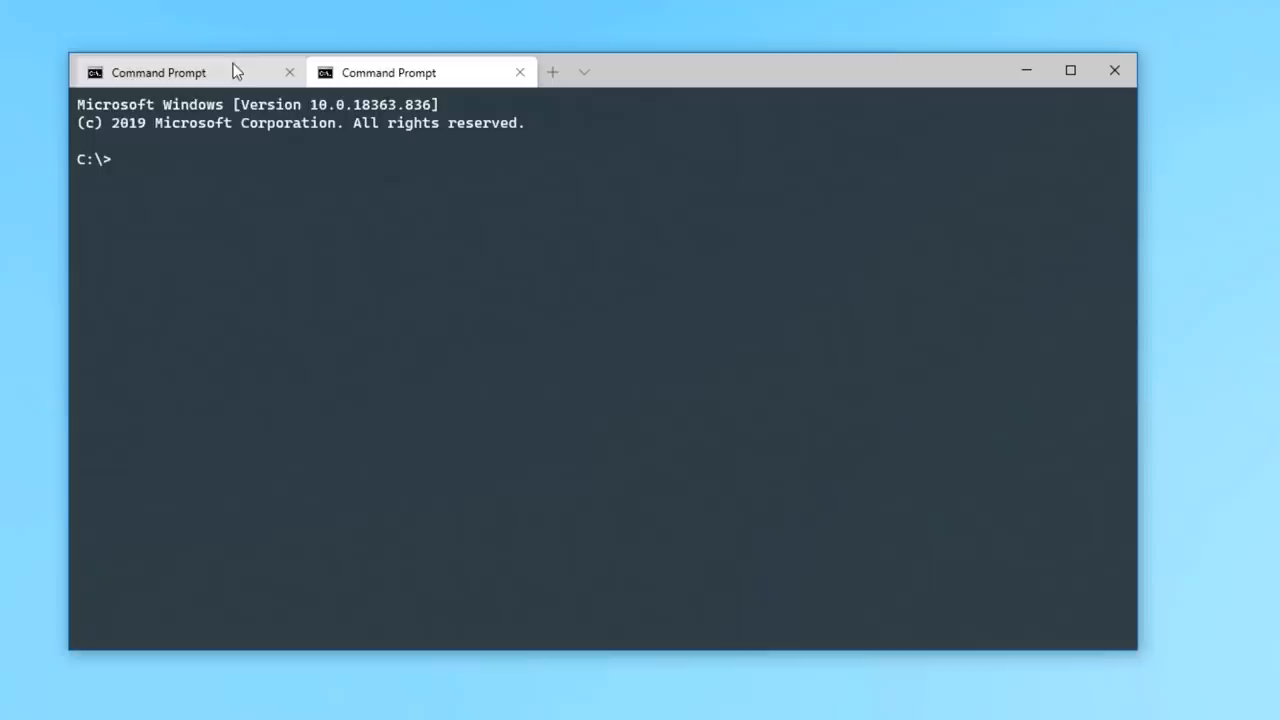
pyautogui.click(584, 72)
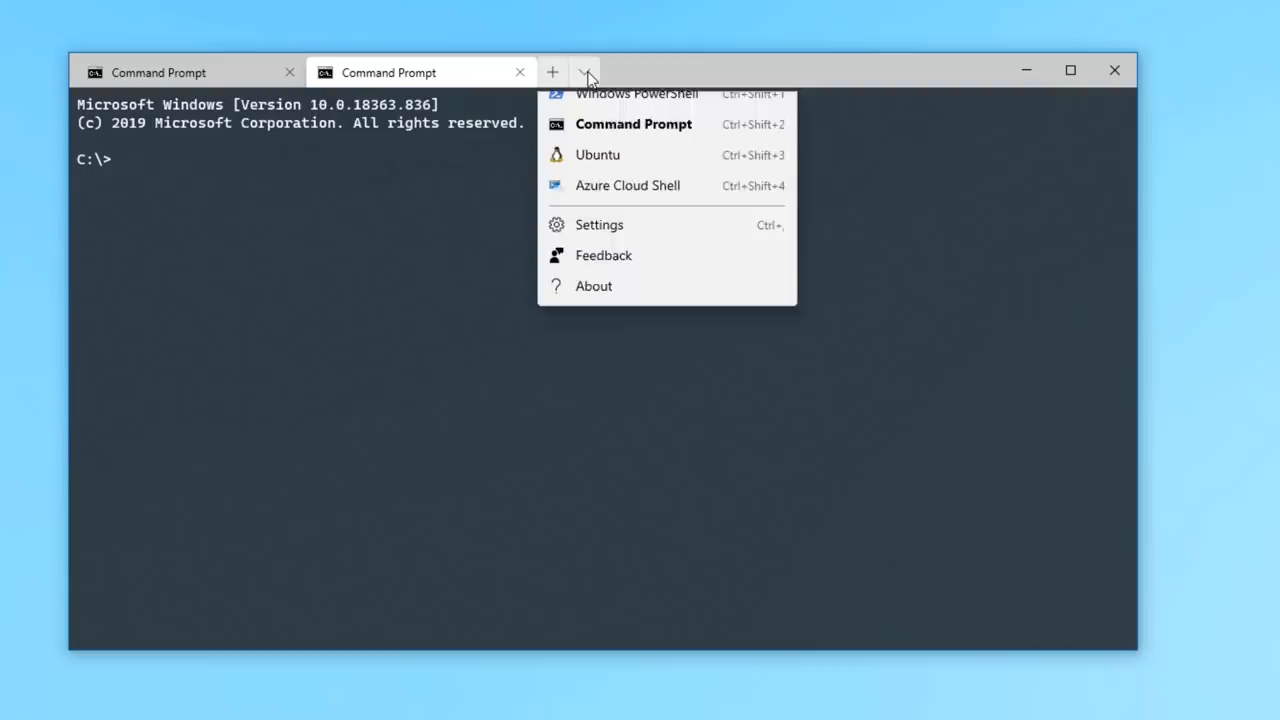
pyautogui.click(668, 94)
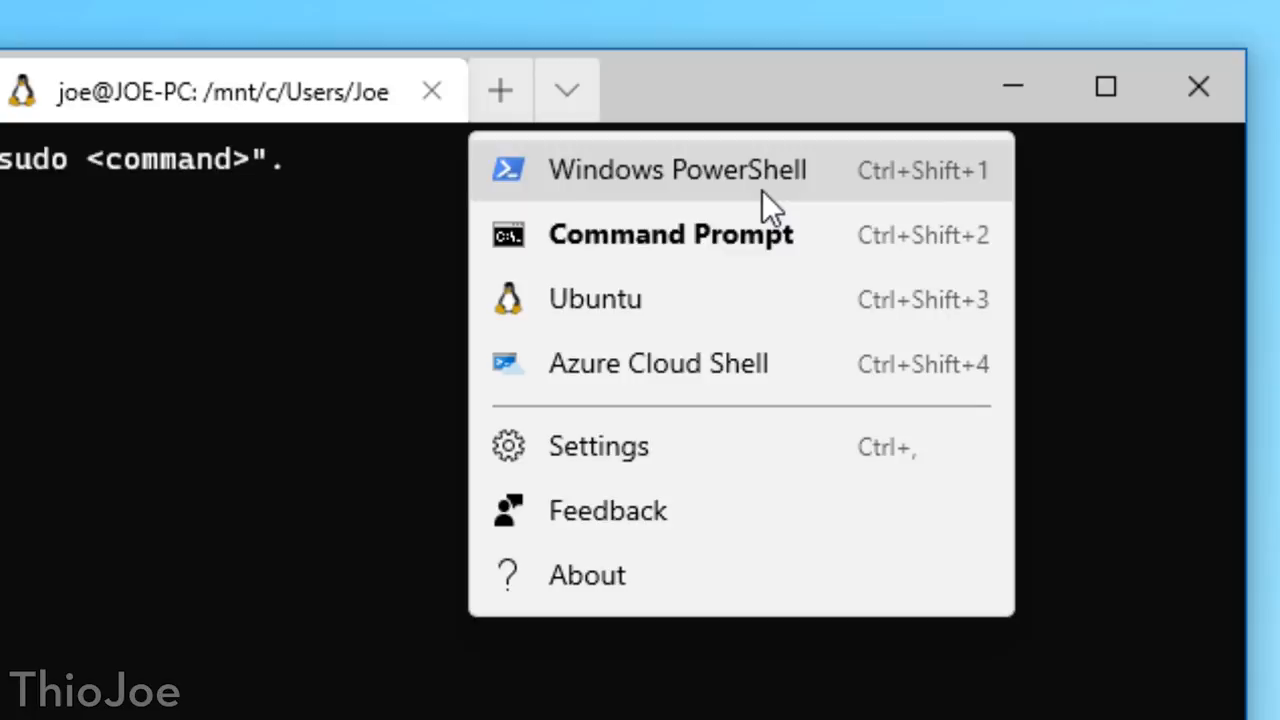
pyautogui.moveTo(824, 184)
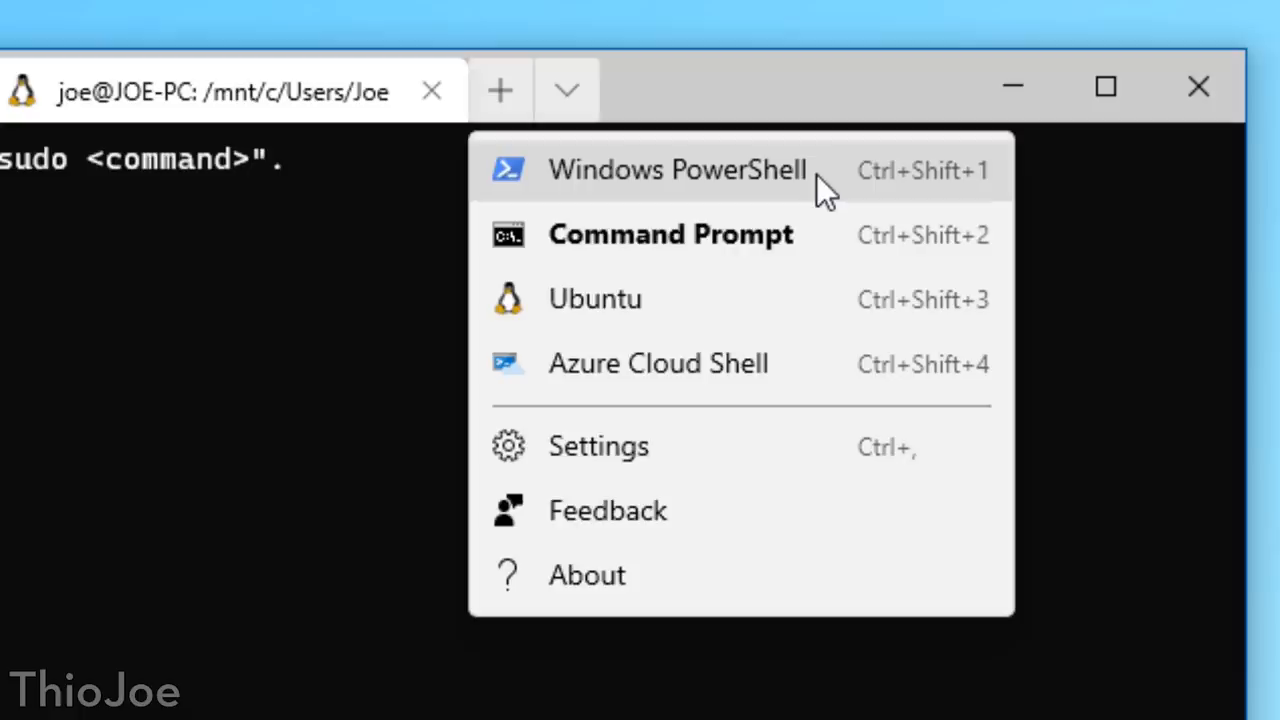
# Step: Add a Windows PowerShell tab next to the Command Prompt and Ubuntu tabs
pyautogui.click(678, 170)
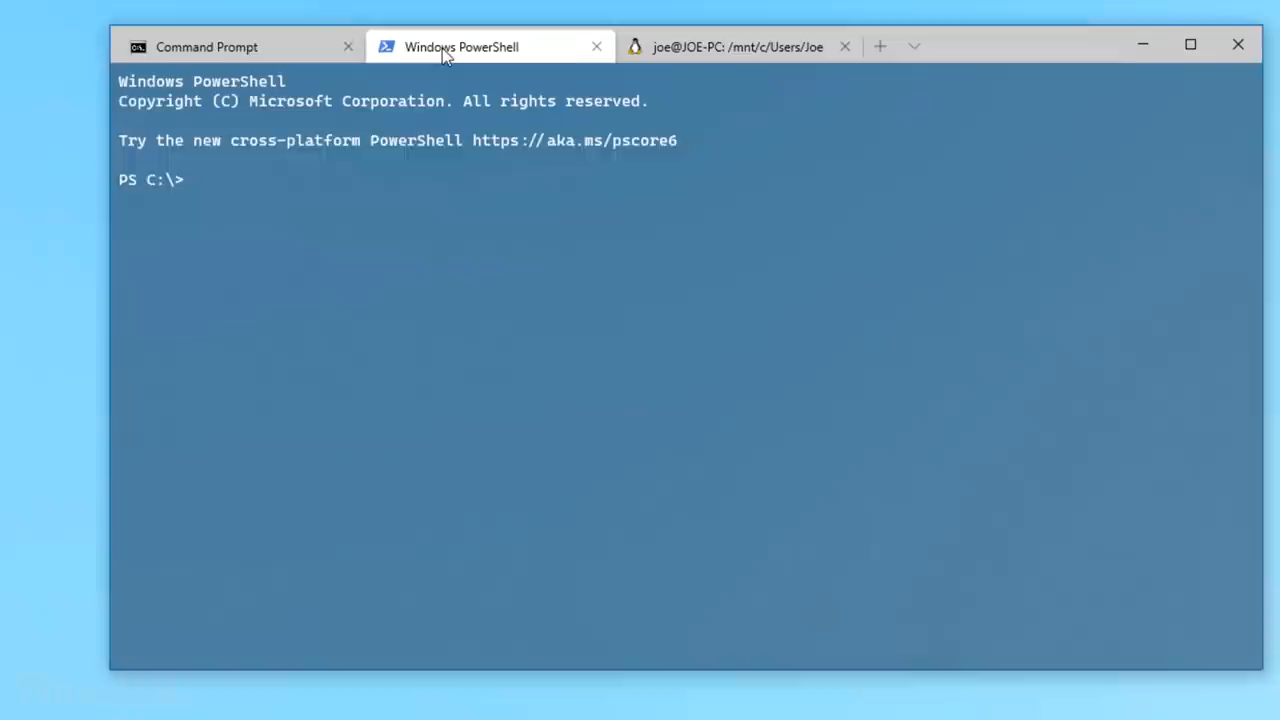
pyautogui.click(208, 46)
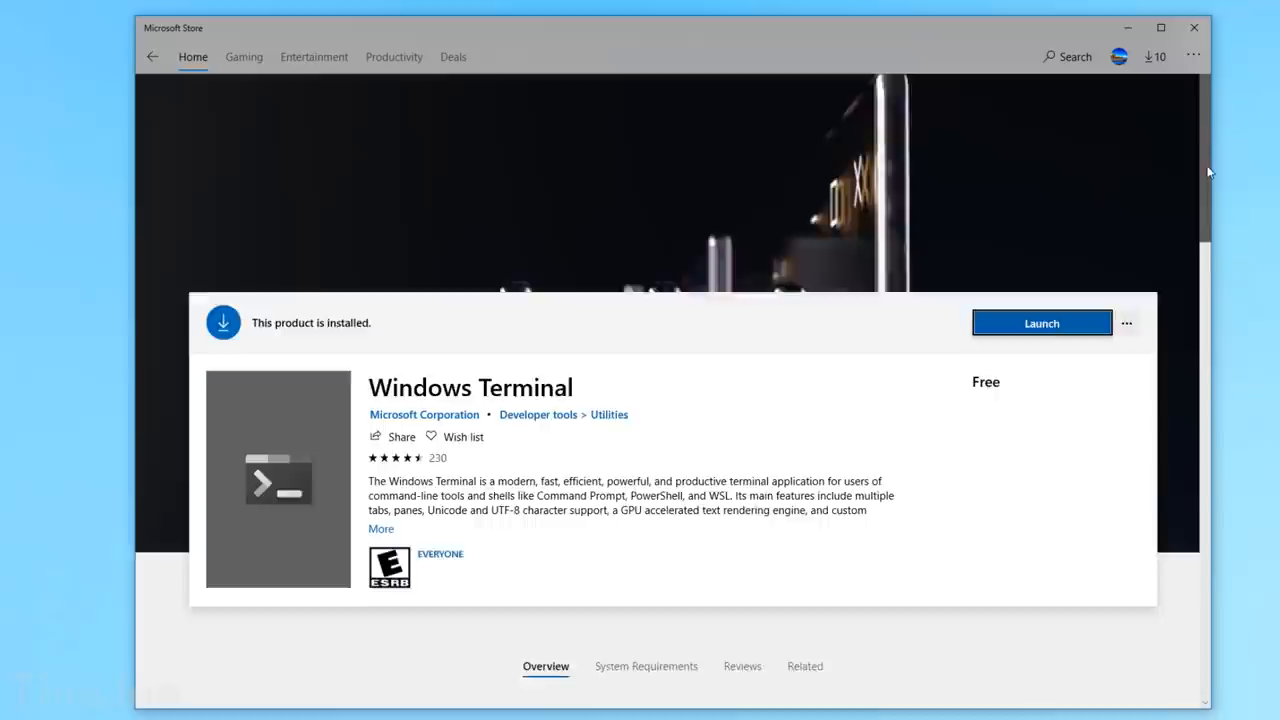
# Step: Show the Windows Terminal Store listing with its Installed/Launch banner
pyautogui.click(646, 666)
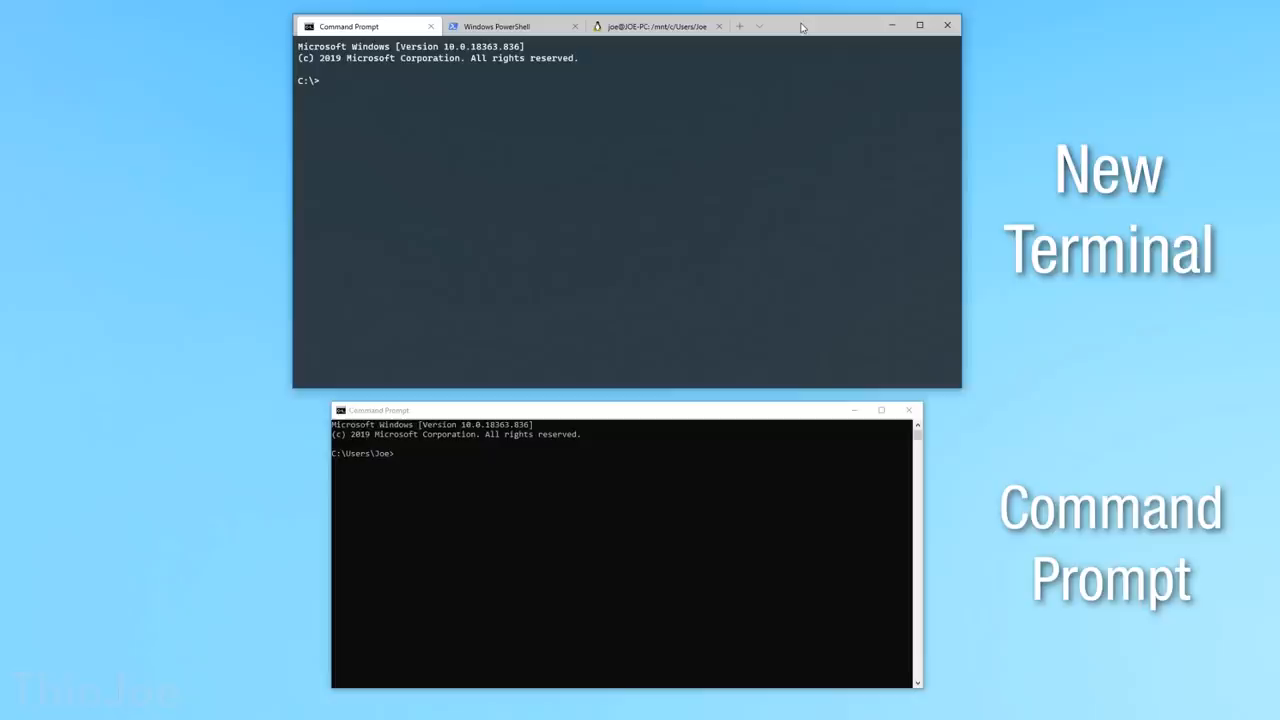
pyautogui.moveTo(702, 280)
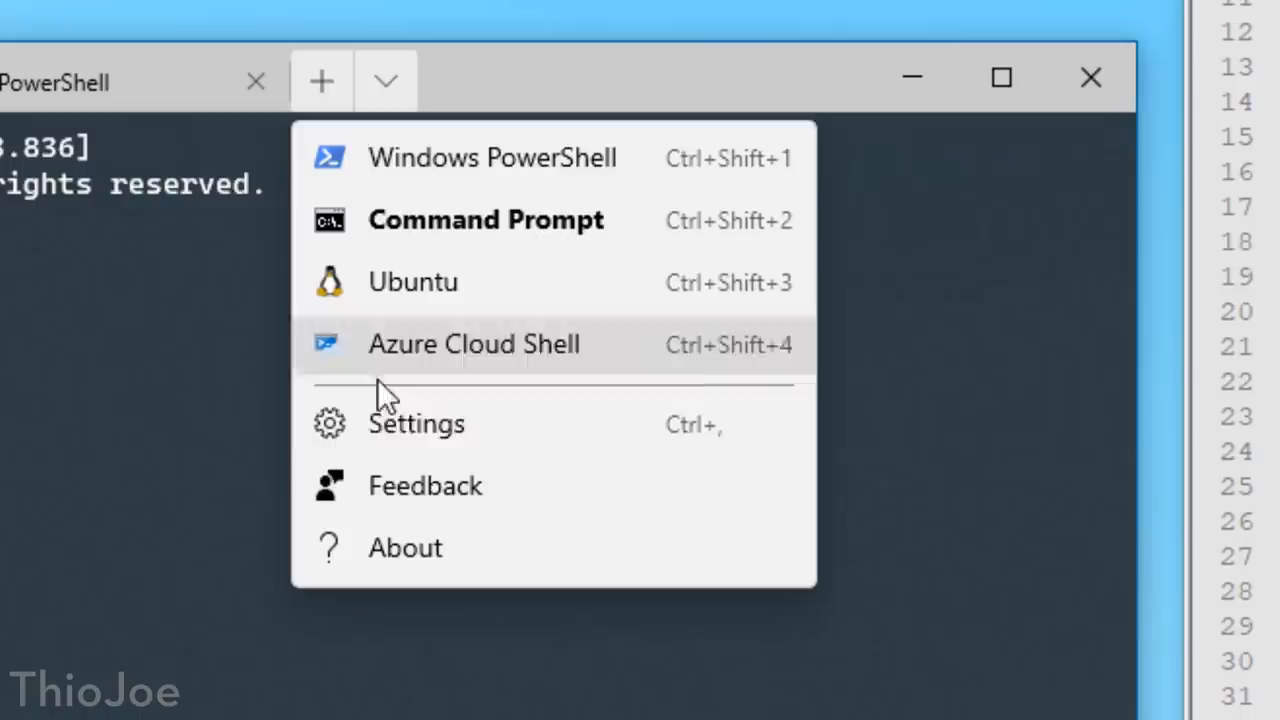
# Step: Browse defaults.json in Notepad++ from the profiles down to the color schemes
pyautogui.click(416, 424)
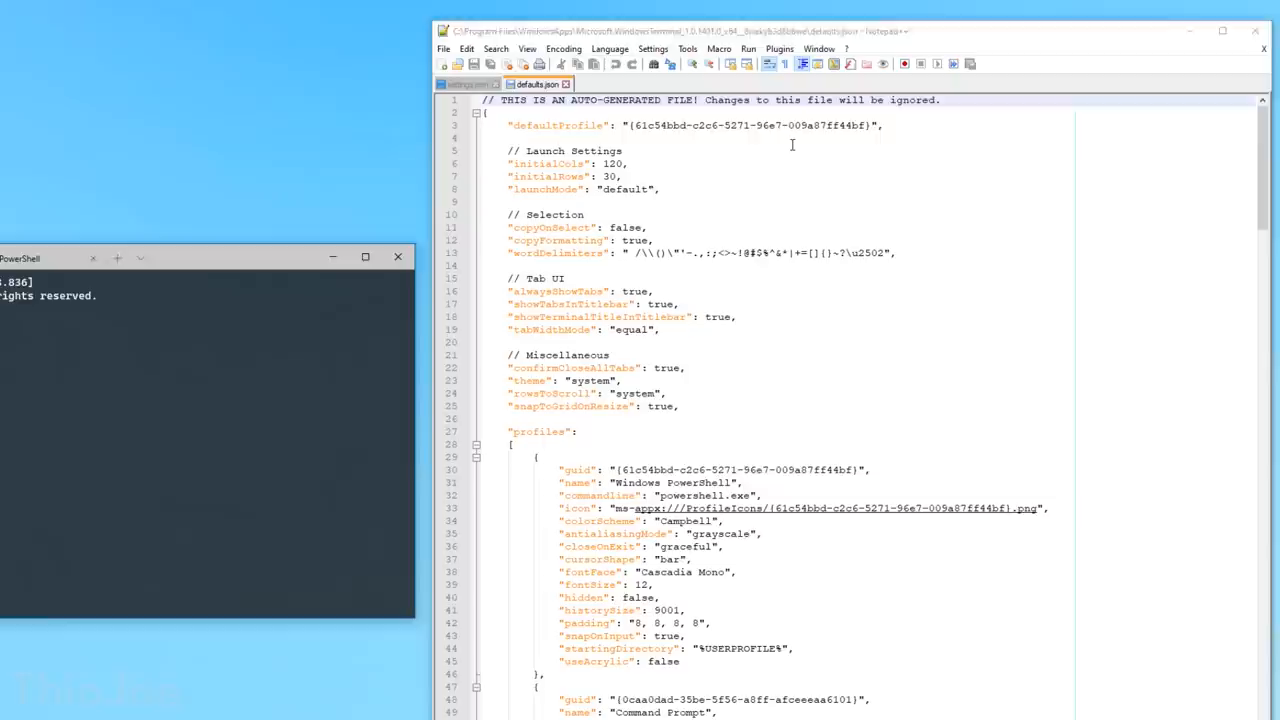
pyautogui.scroll(-3)
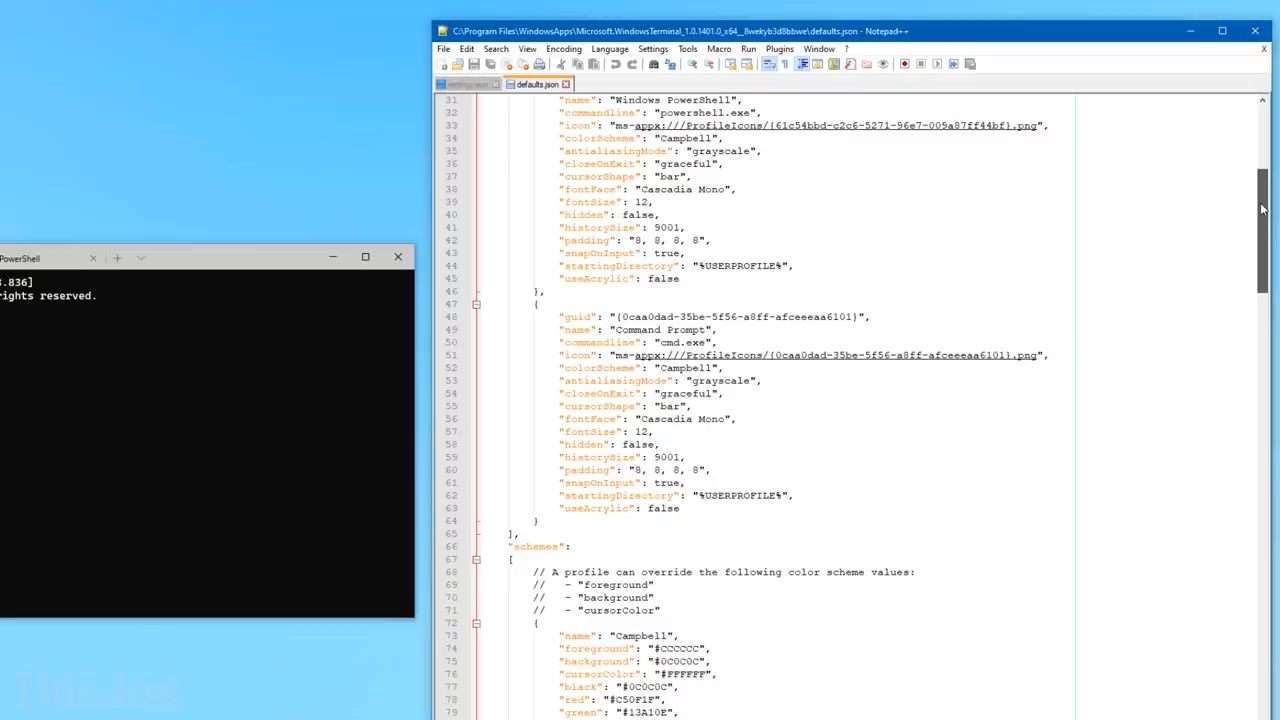
pyautogui.scroll(-3)
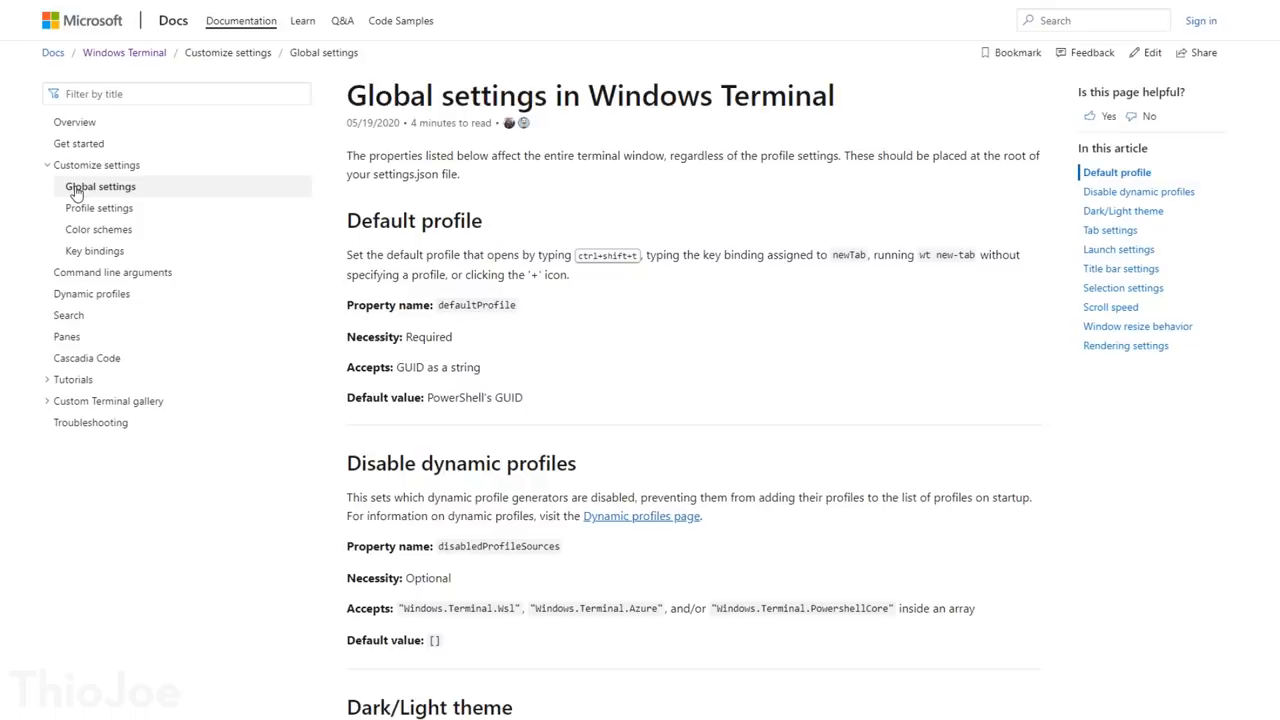
# Step: Read the Global settings docs page down to Tab width mode
pyautogui.scroll(-3)
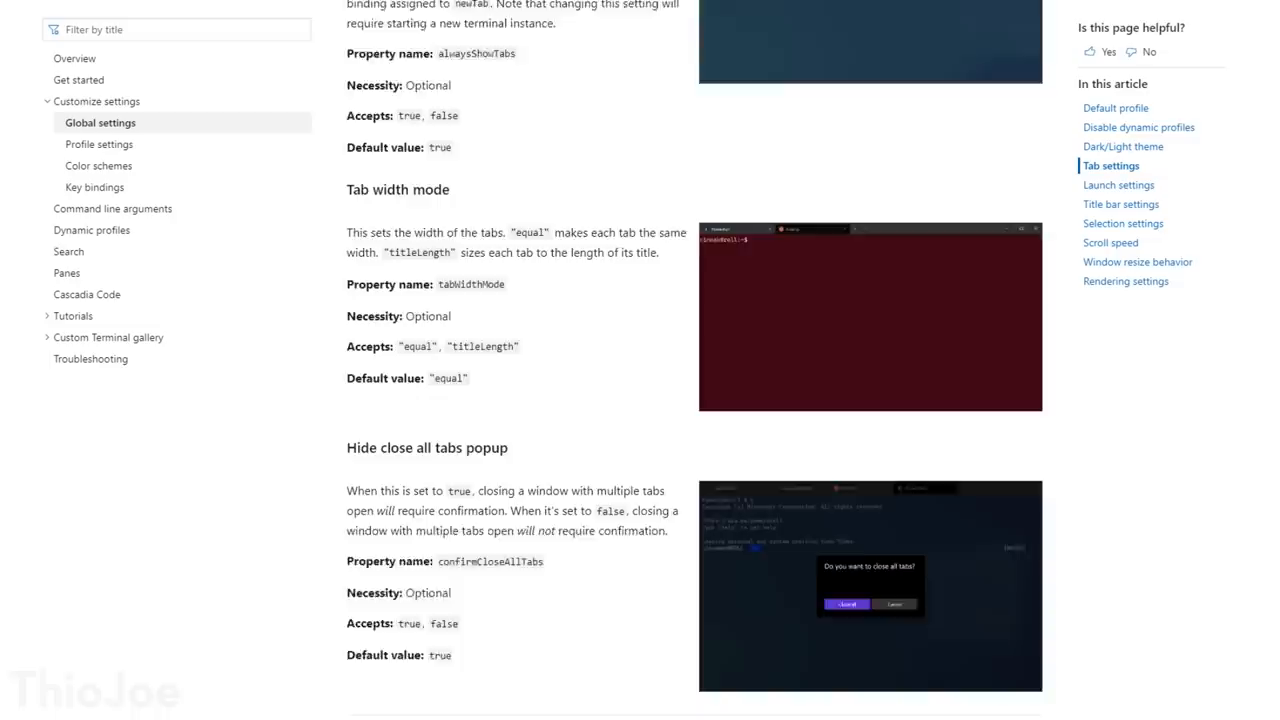
pyautogui.scroll(-3)
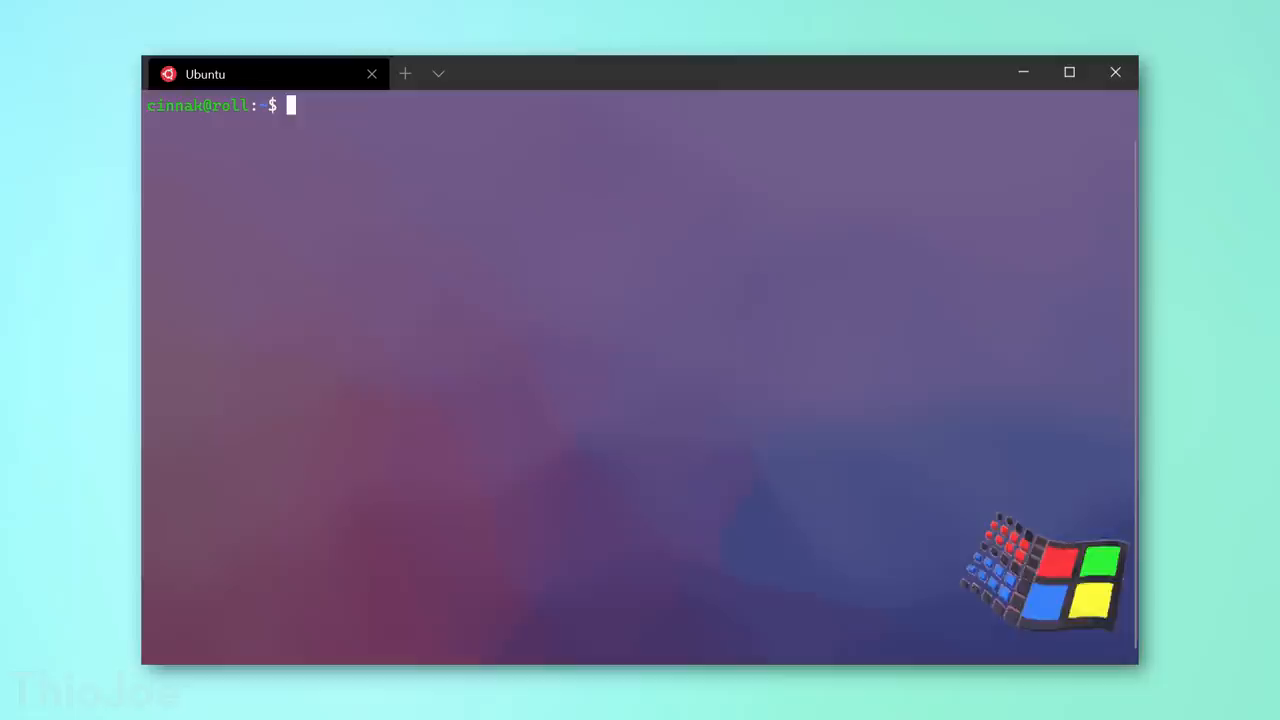
# Step: Run cowsay with 'Windows Terminal 1.0 is here!' in the Ubuntu tab
pyautogui.write('cowsay Windows Terminal 1.0 is here!')
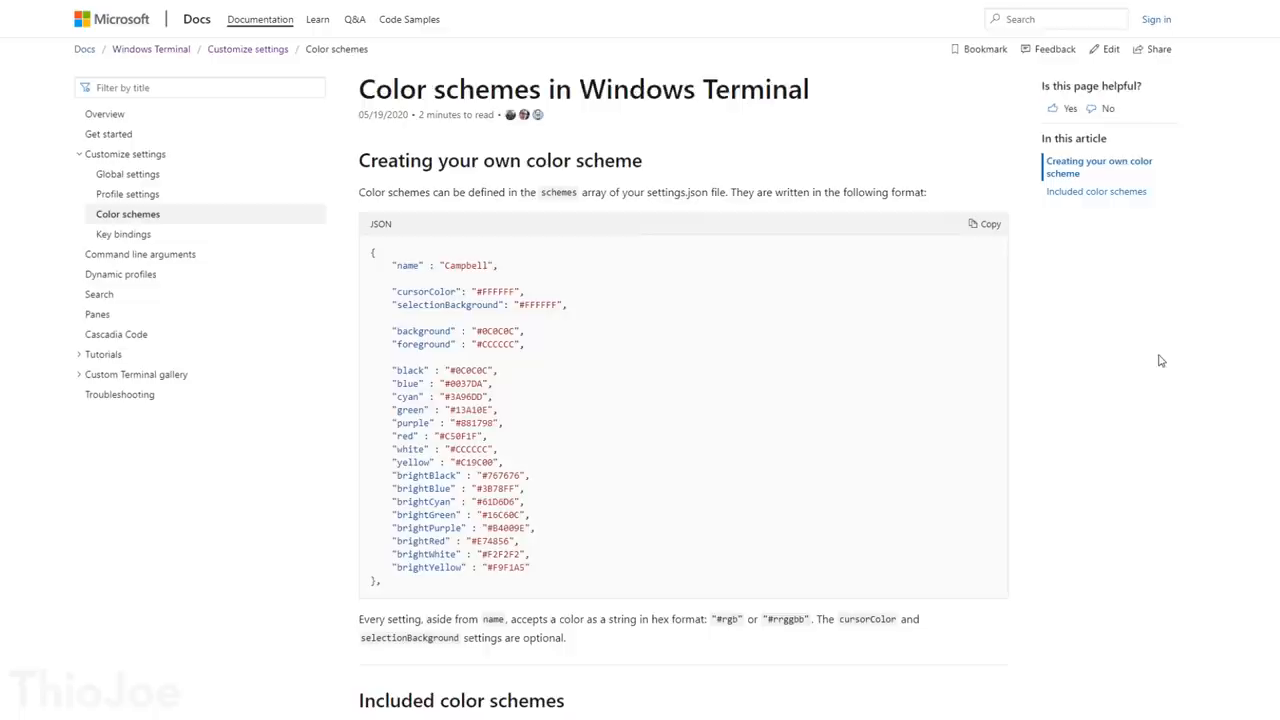
# Step: Scroll through the Campbell Powershell, Vintage, One Half Light and Solarized Dark previews
pyautogui.scroll(-3)
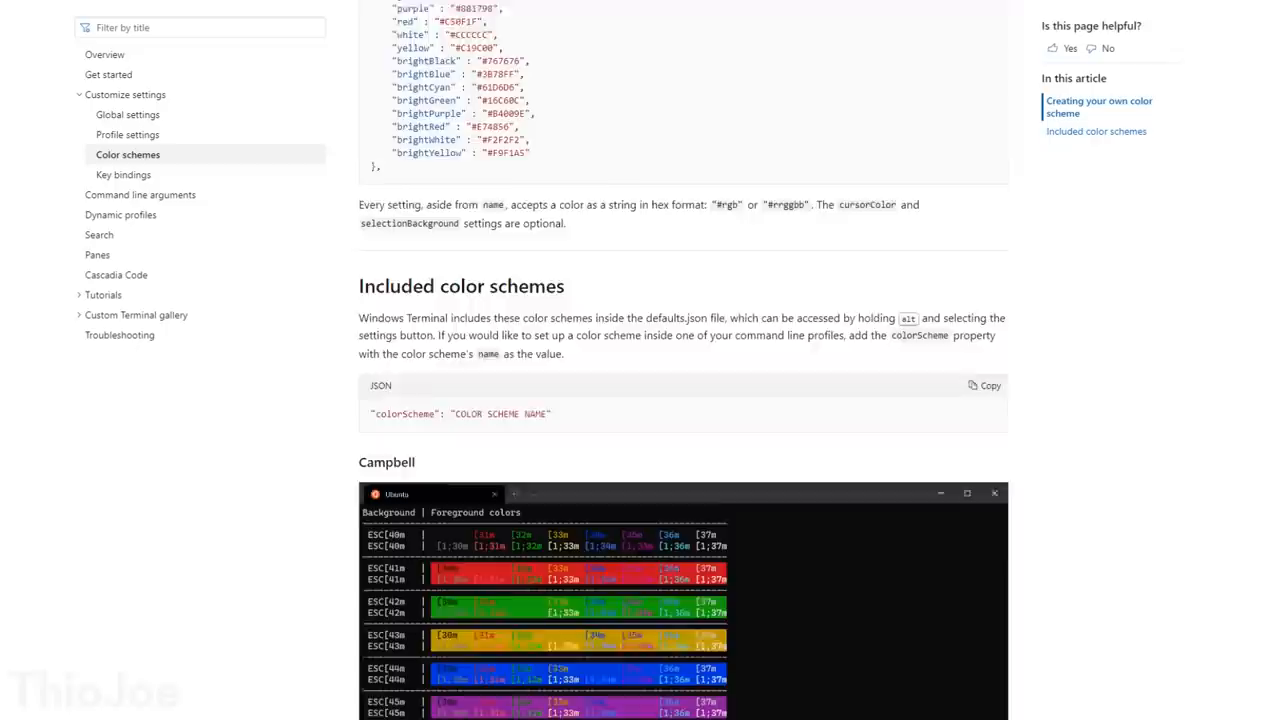
pyautogui.scroll(-3)
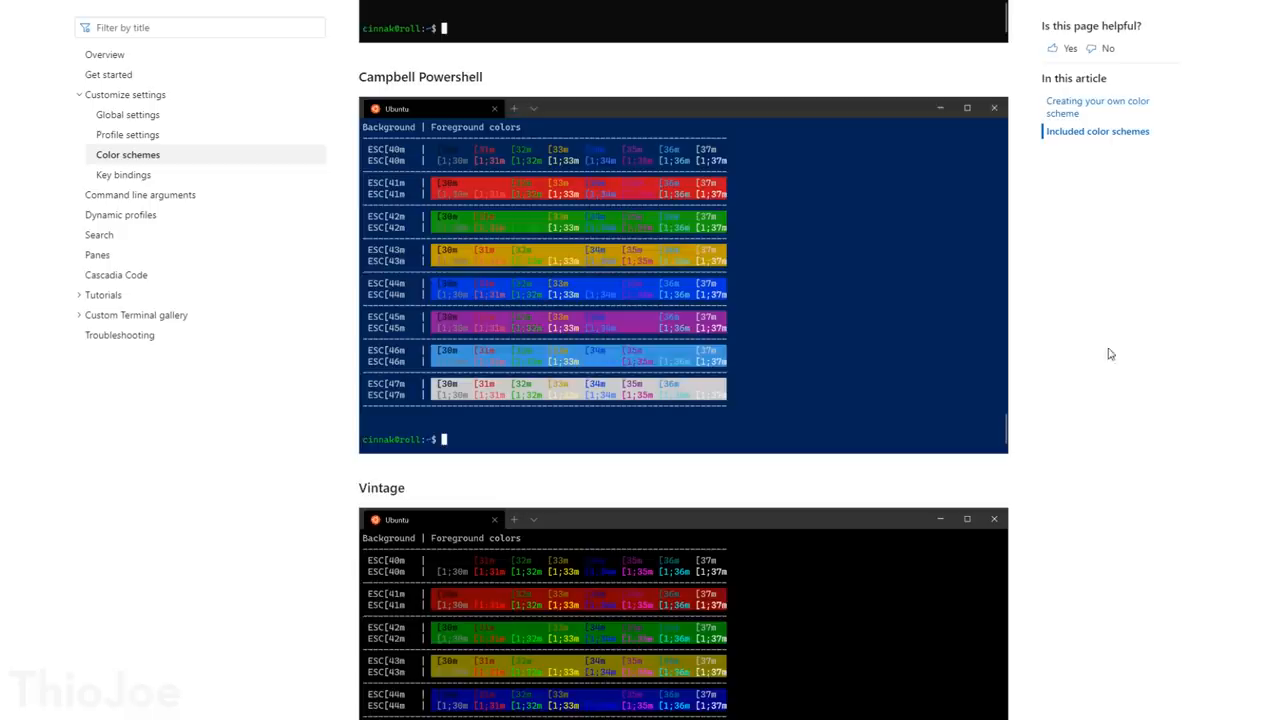
pyautogui.scroll(-3)
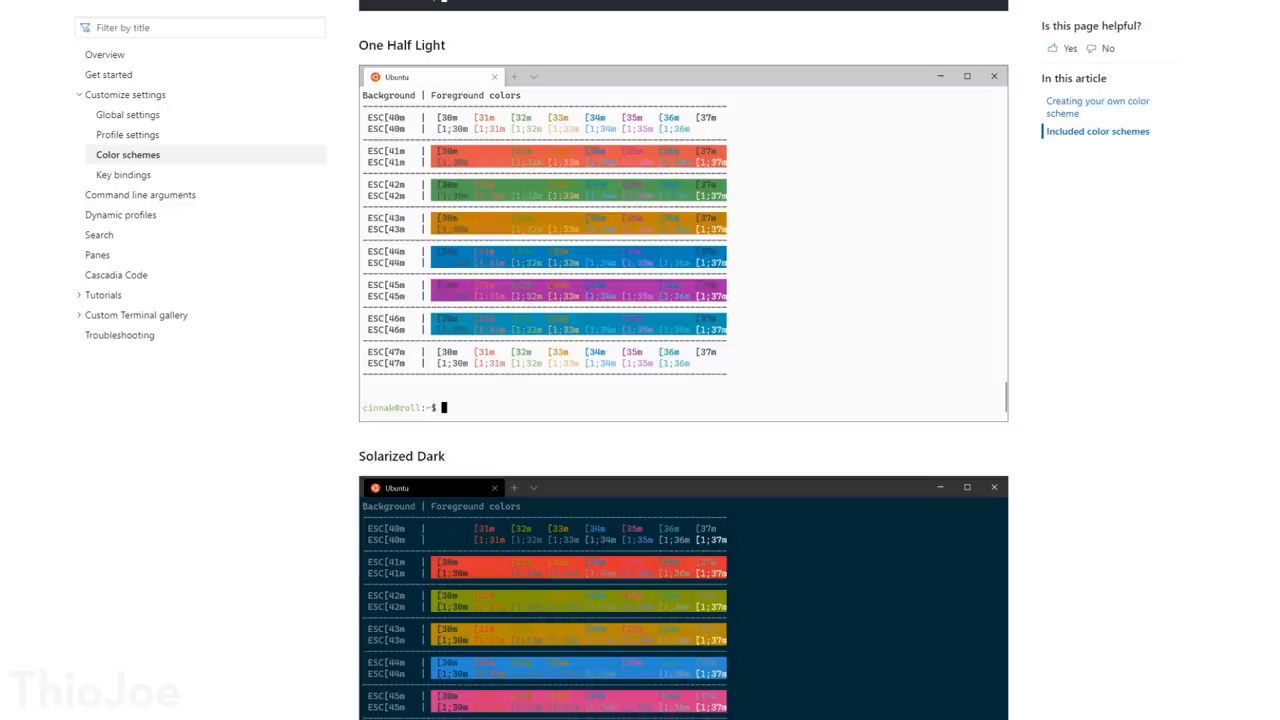
pyautogui.scroll(-3)
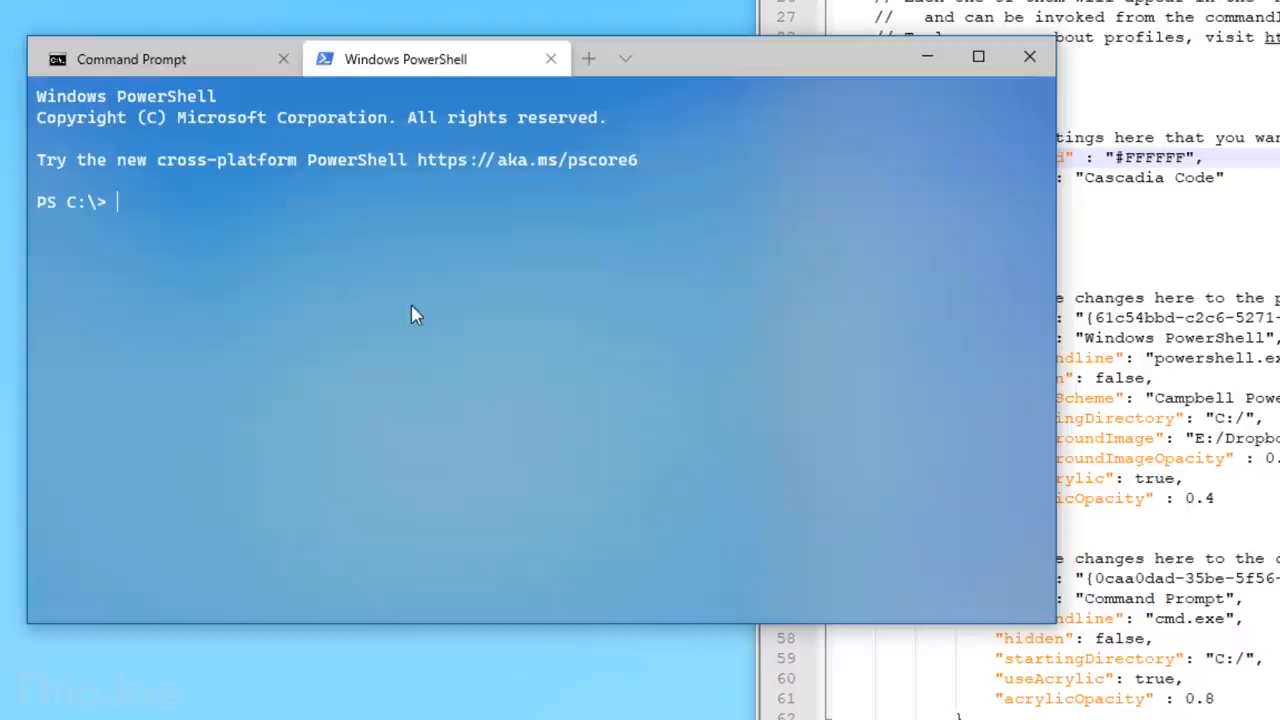
pyautogui.moveTo(612, 168)
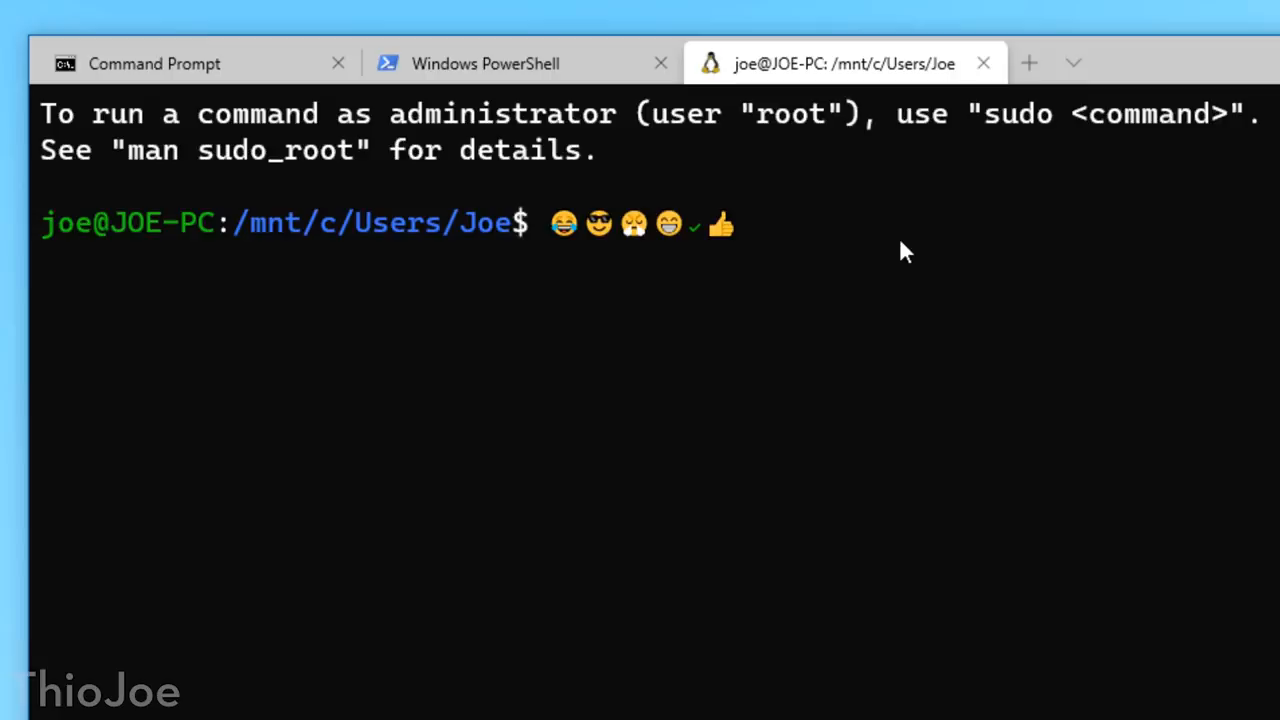
# Step: Echo the emojis in the Command Prompt tab, where they come out garbled
pyautogui.click(160, 62)
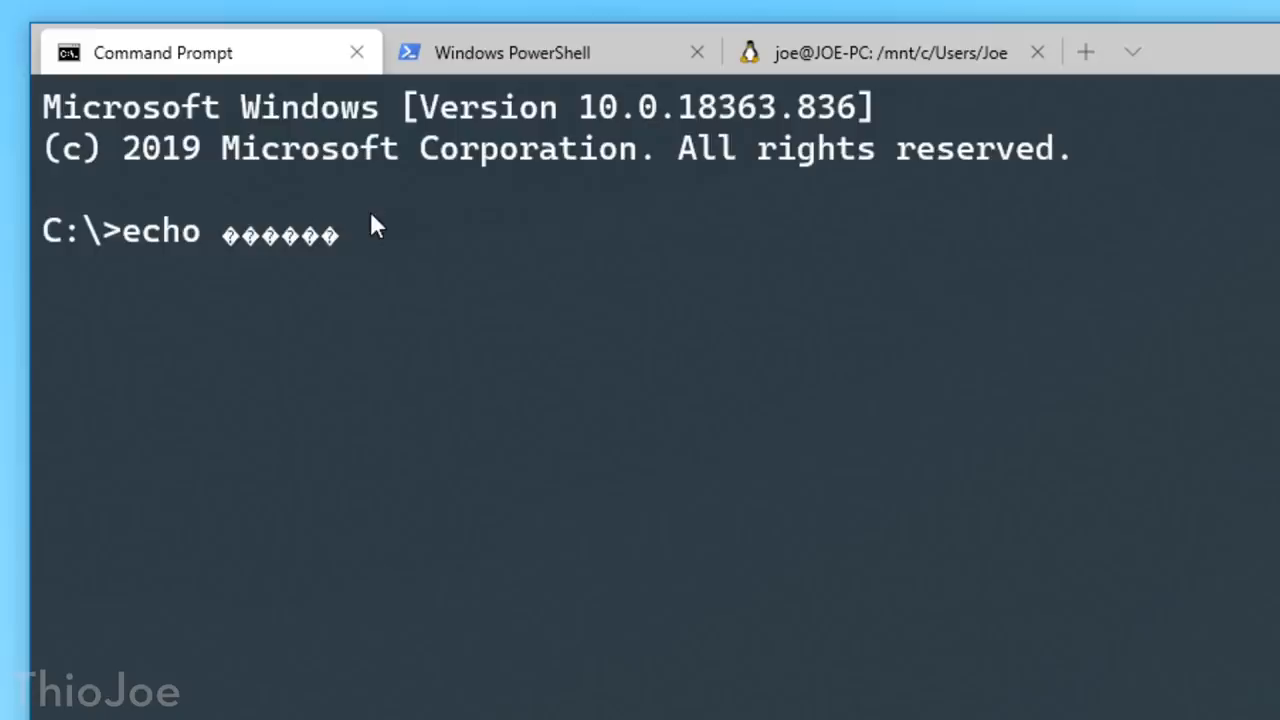
pyautogui.press('Enter')
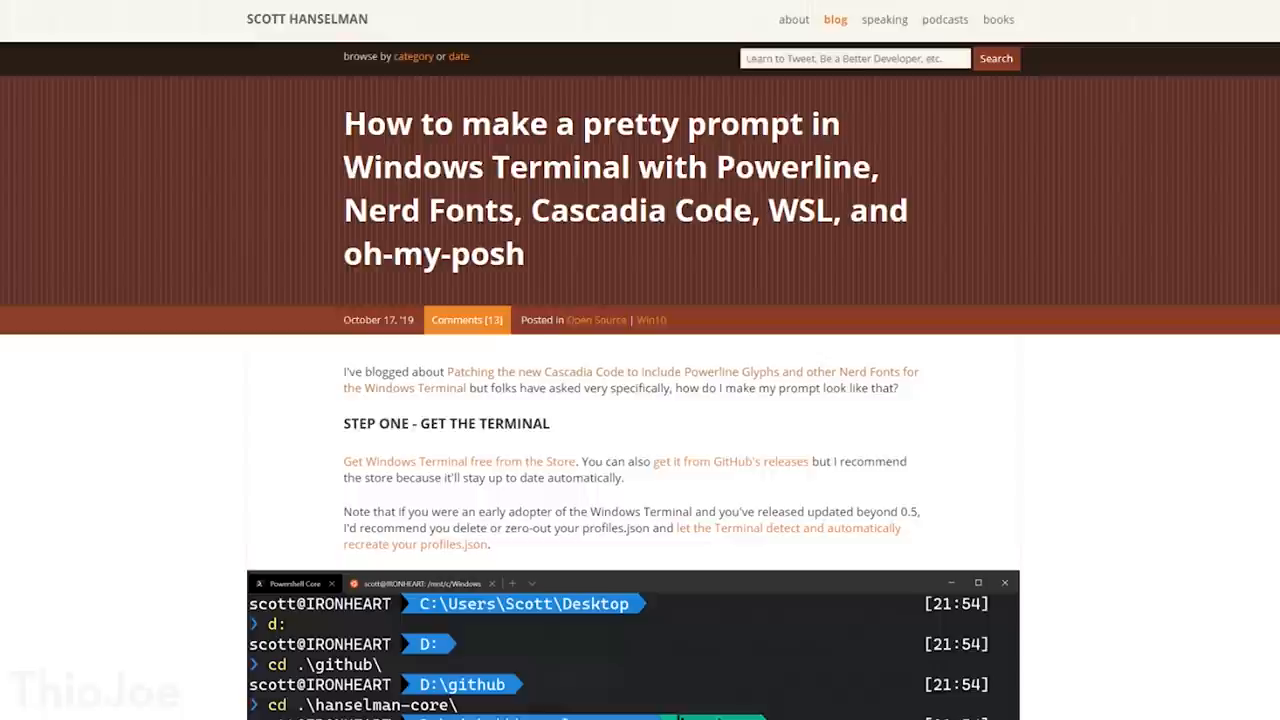
pyautogui.moveTo(312, 124)
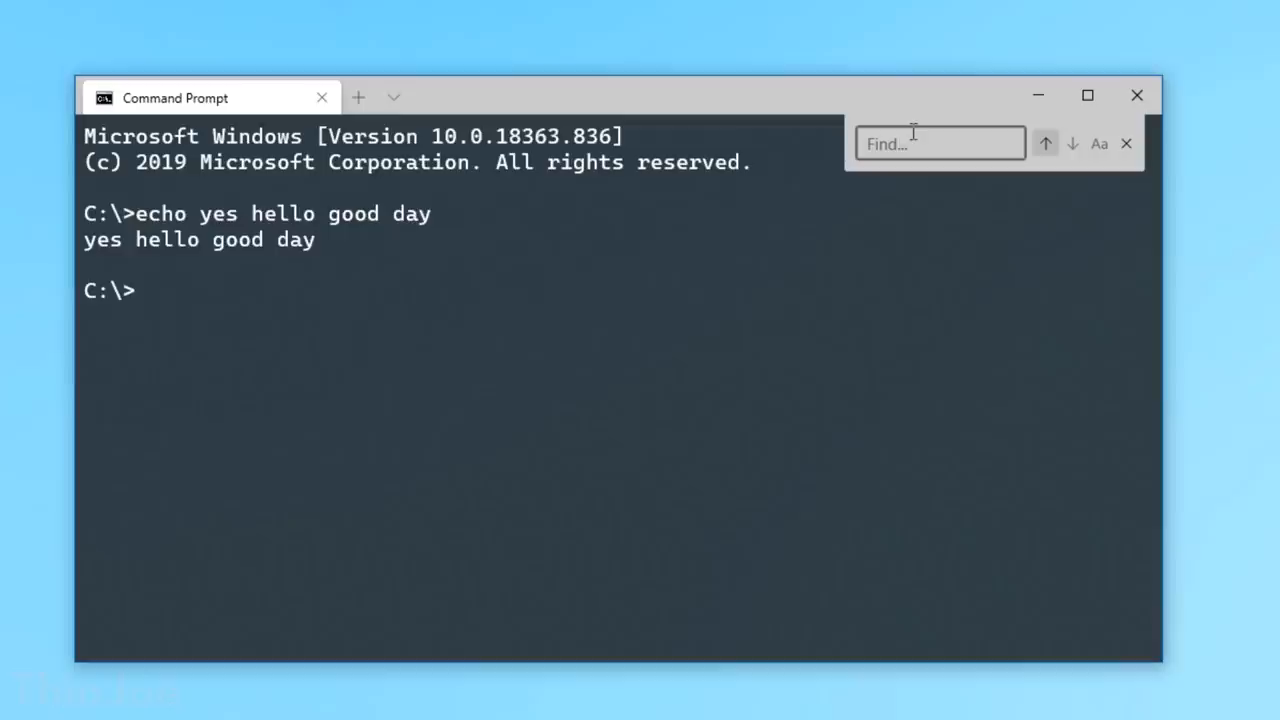
# Step: Find 'hello' in the Command Prompt output so the match is highlighted
pyautogui.write('hello')
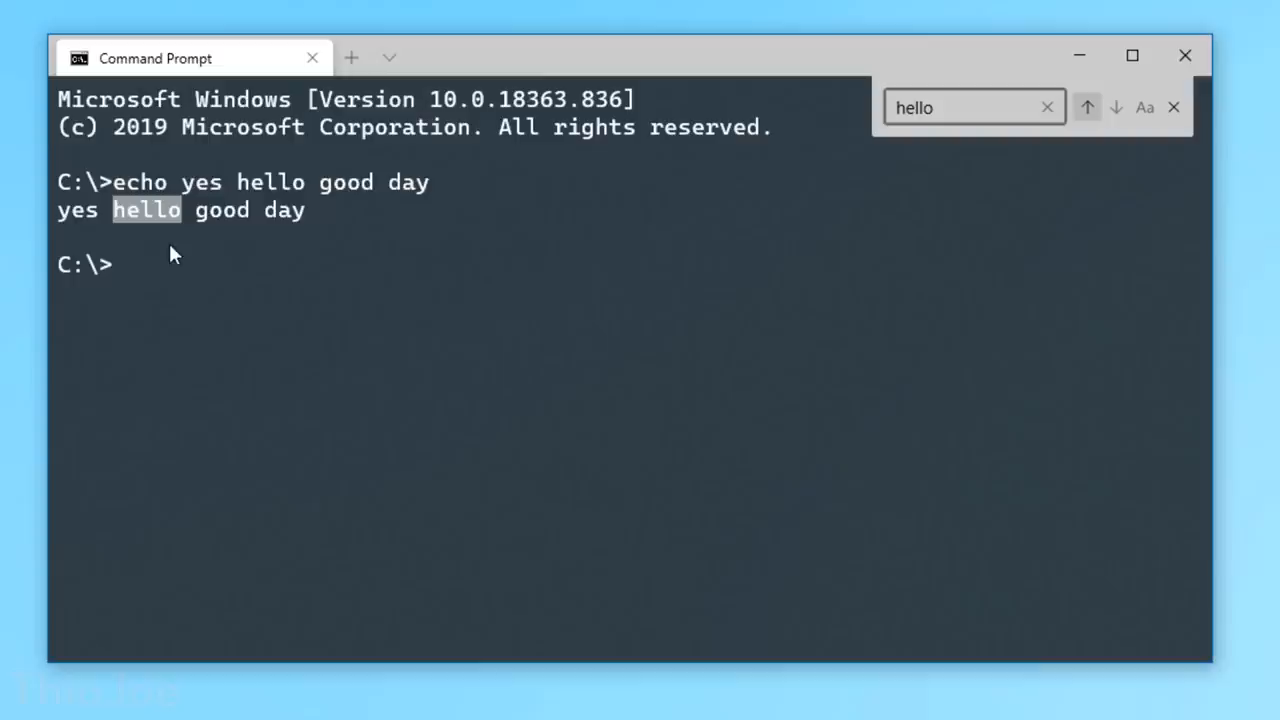
pyautogui.click(960, 108)
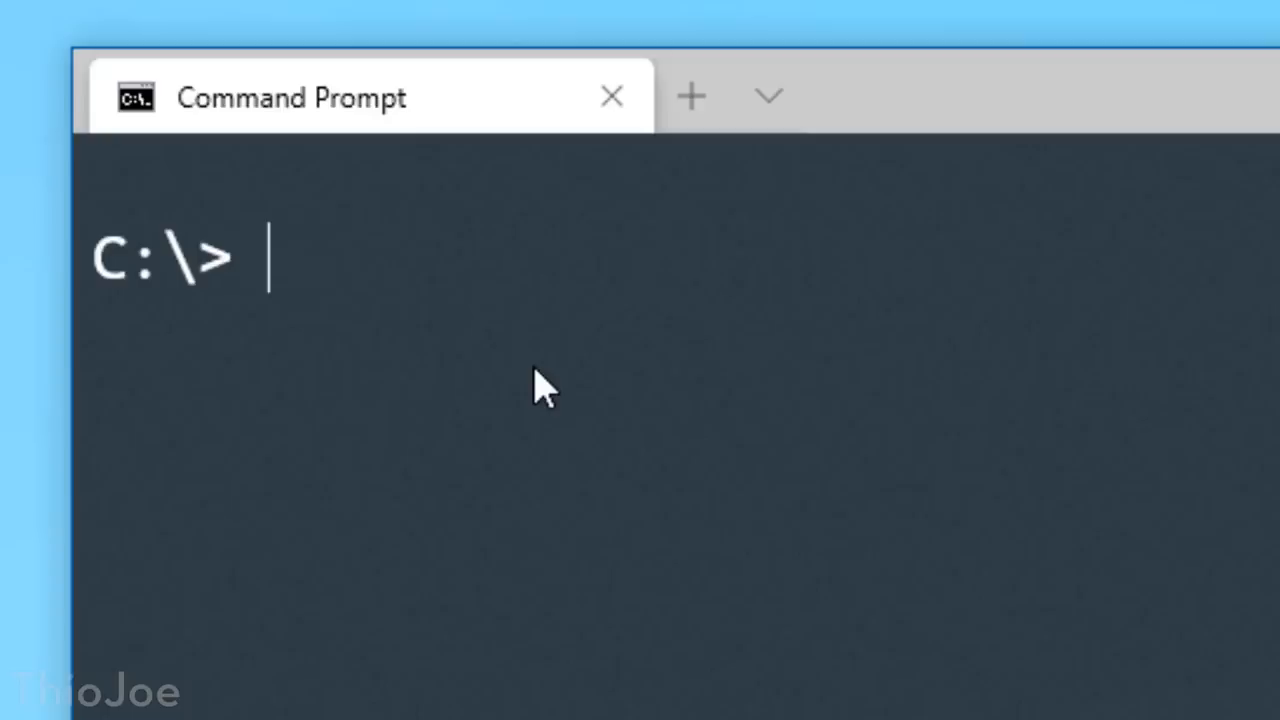
# Step: Enter ≠ and && at the prompt to show Cascadia Code ligatures, then erase them
pyautogui.write('≠ → @@')
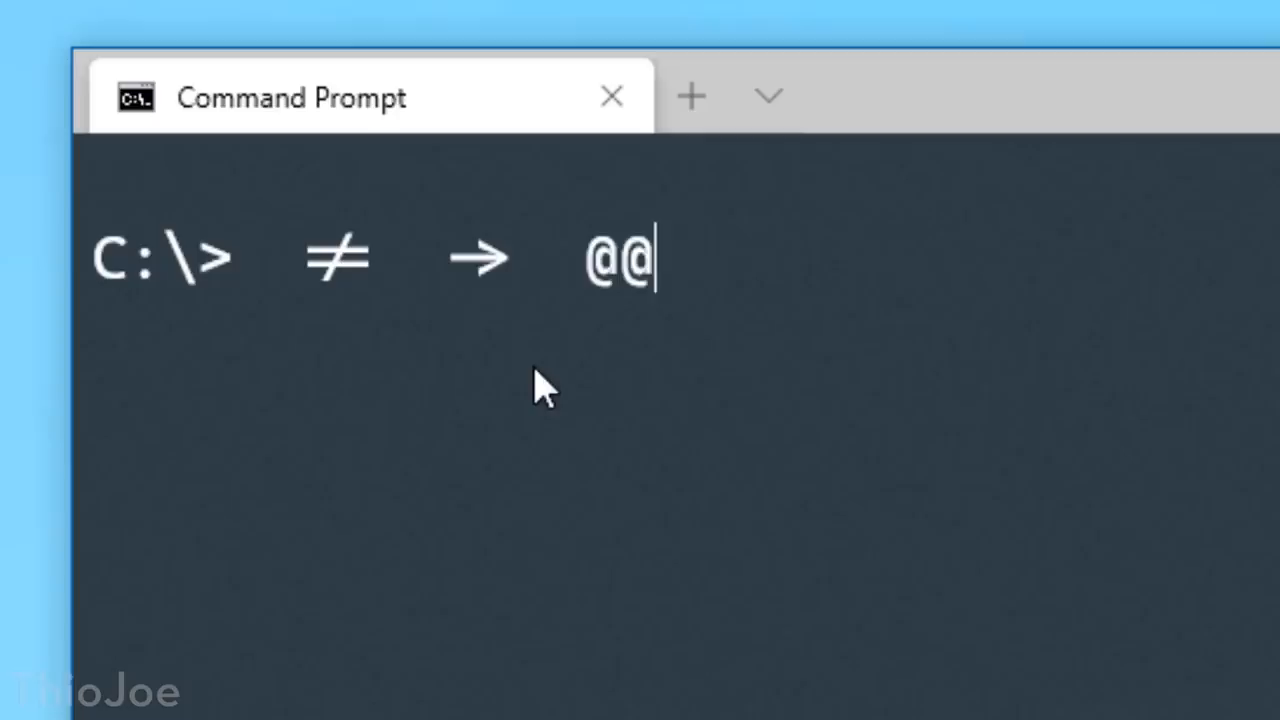
pyautogui.write('&&')
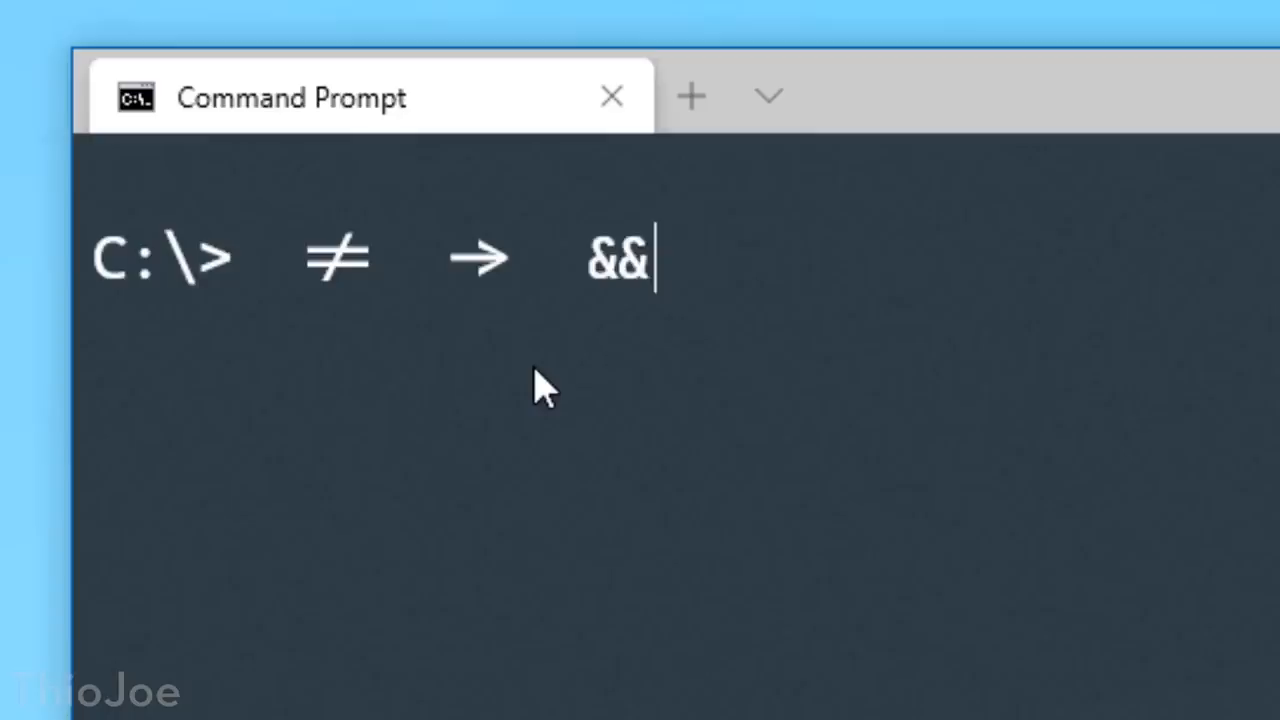
pyautogui.press('Backspace')
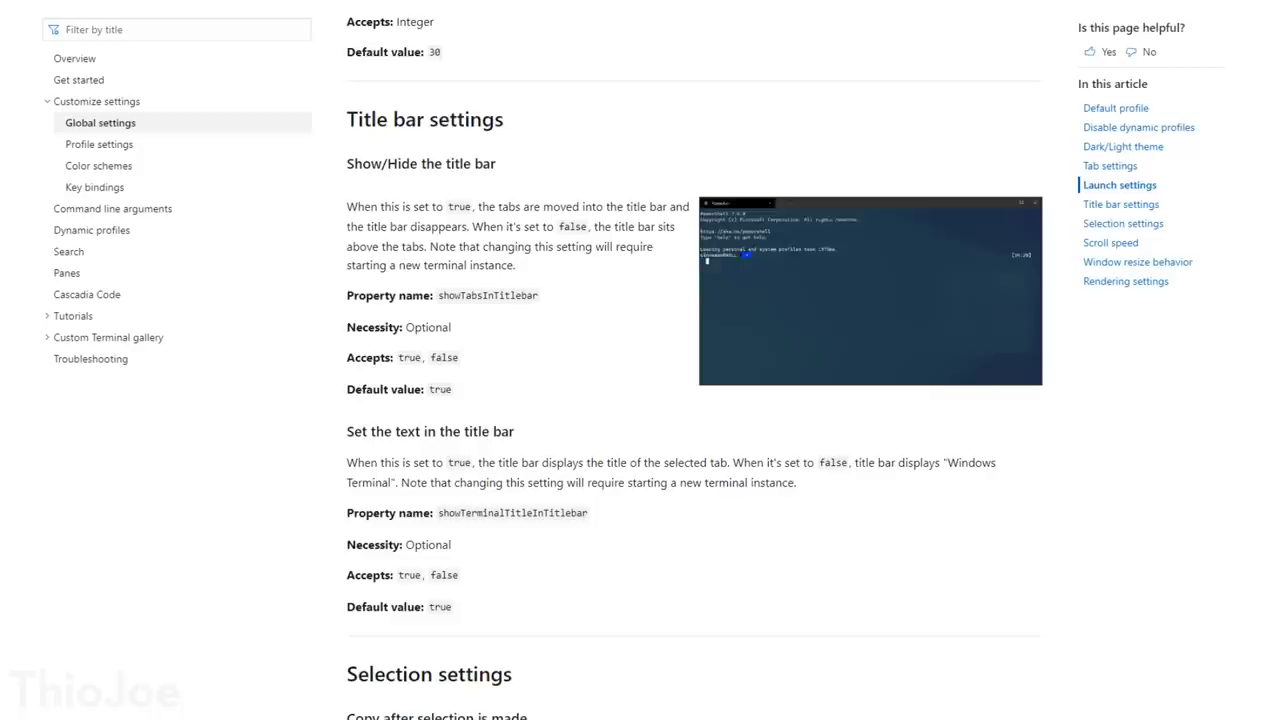
# Step: Move from the Global settings docs to the Profile settings page, then browse the theme gallery showing Middle Machine, Dark+ and Nord
pyautogui.scroll(-3)
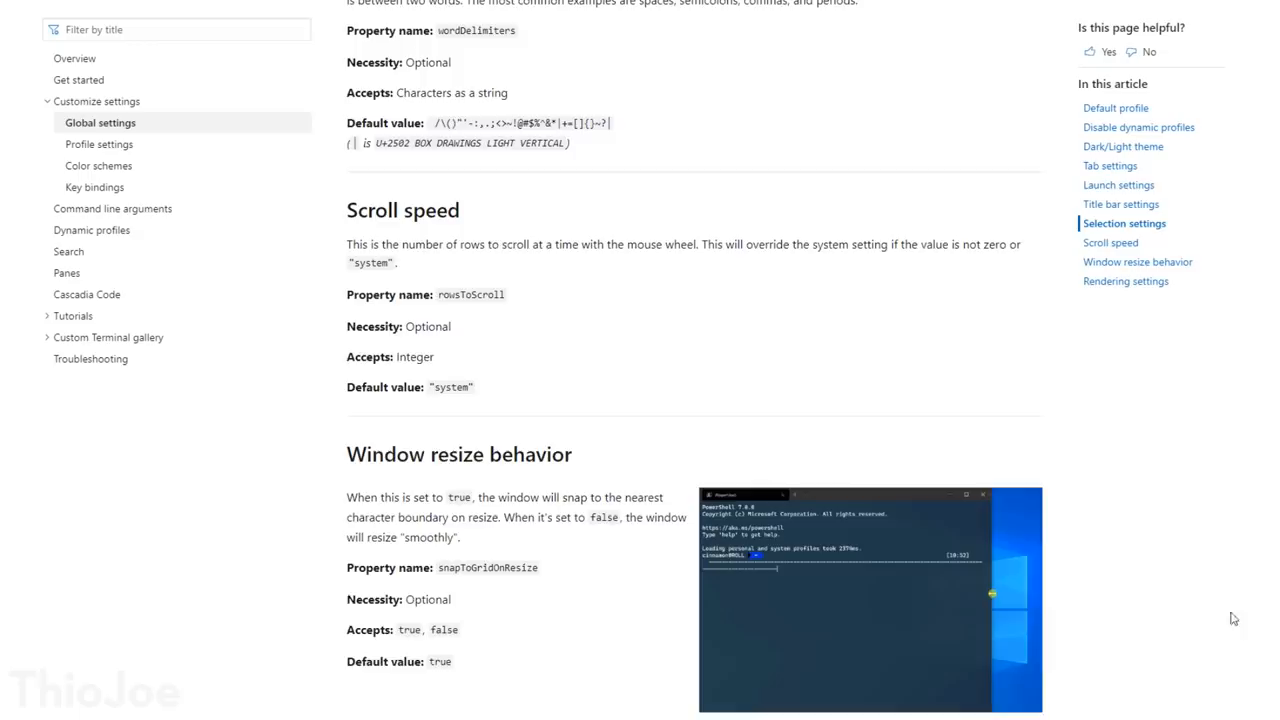
pyautogui.click(100, 144)
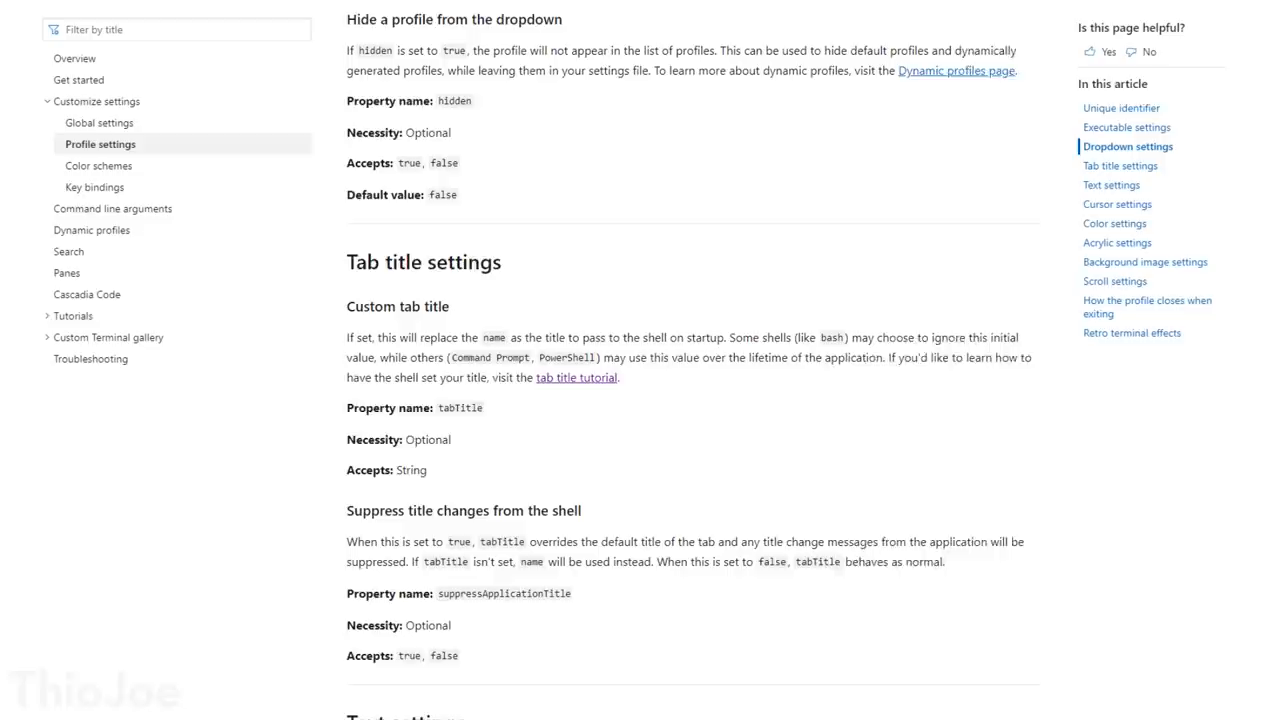
pyautogui.scroll(-3)
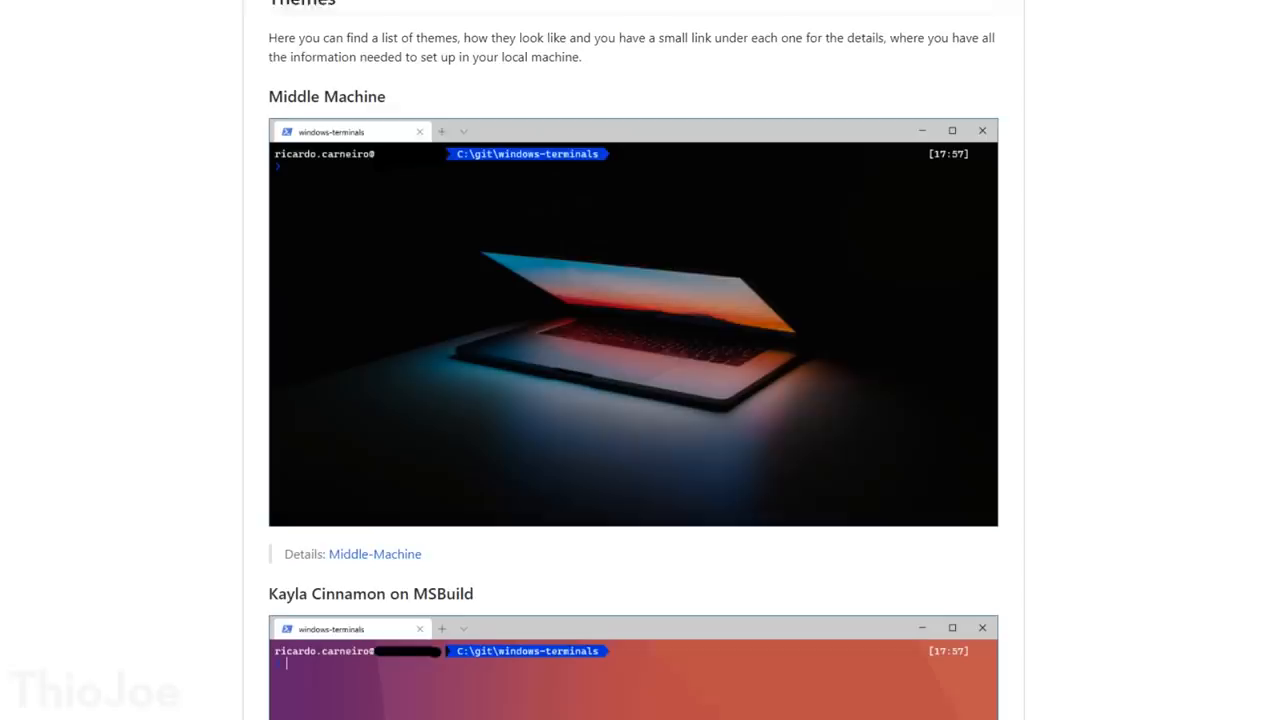
pyautogui.scroll(-3)
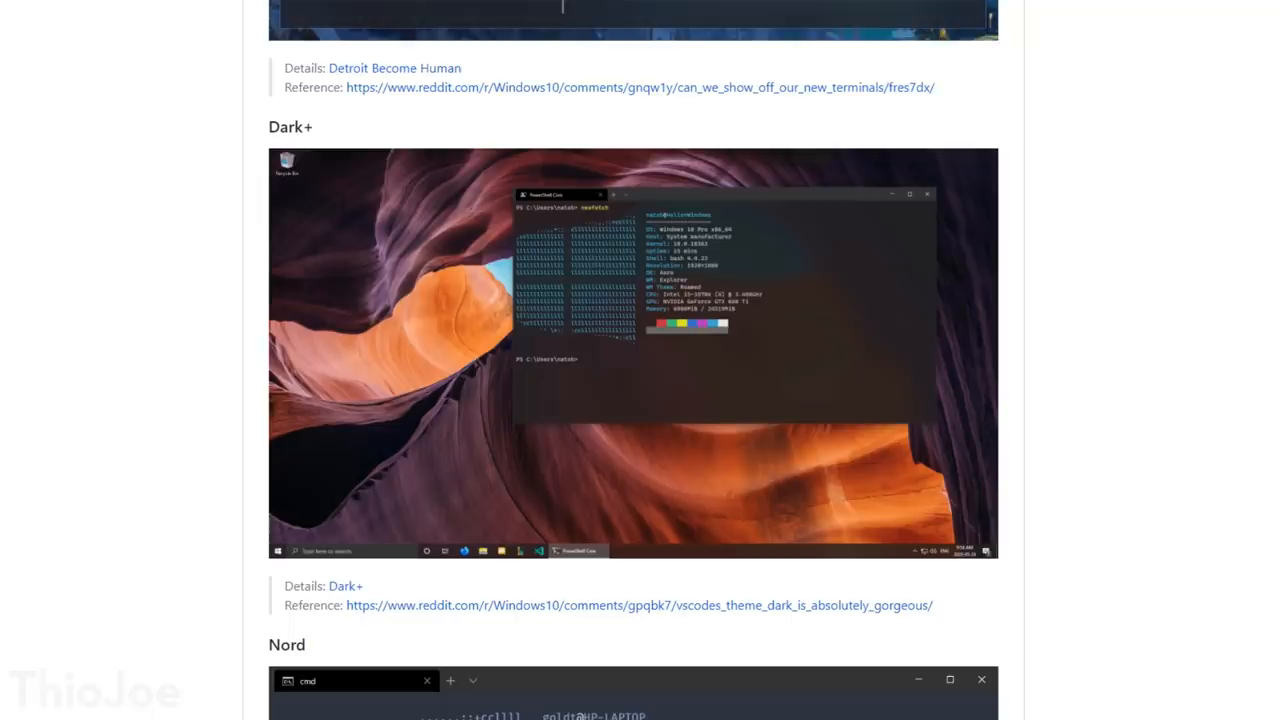